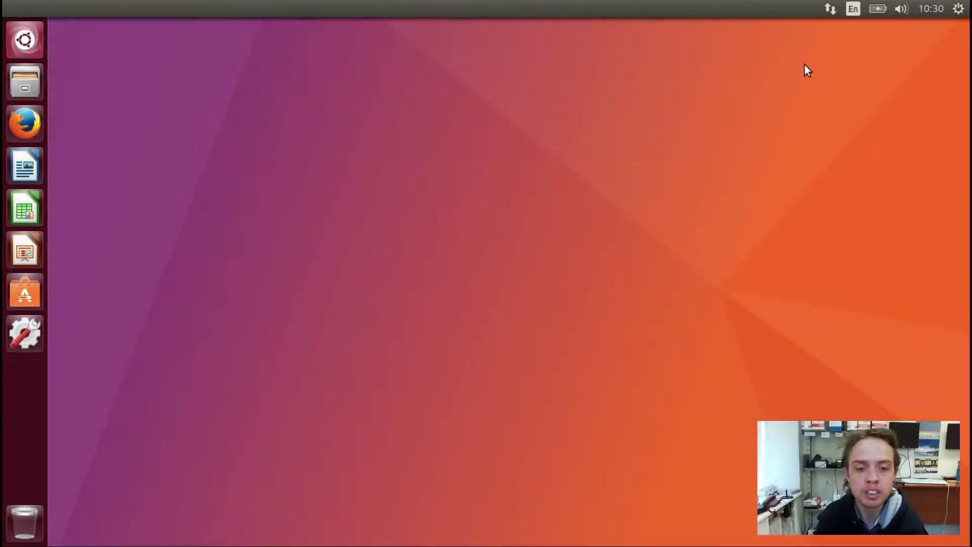
# Open a new terminal window with Ctrl+Alt+T
pyautogui.press('ctrl+alt+t')
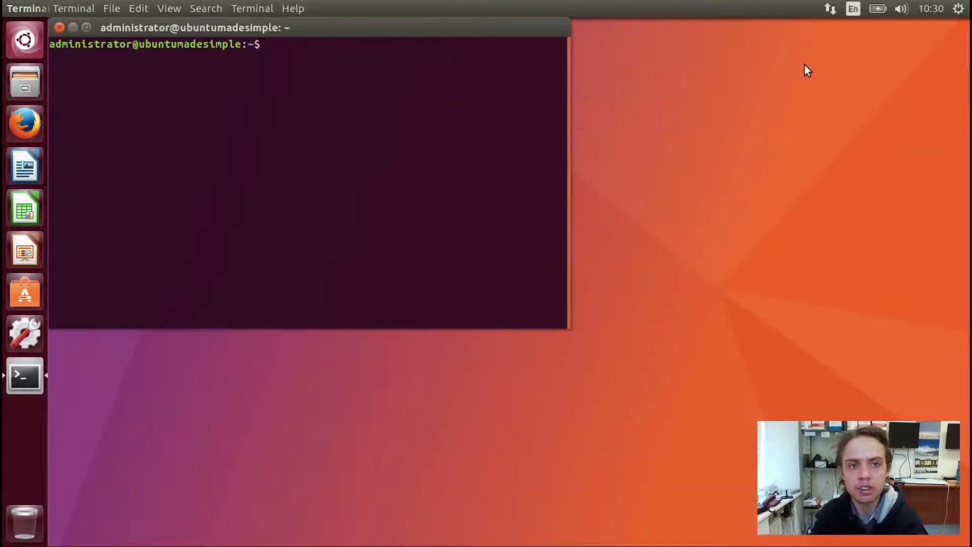
# Run 'sudo apt install gnome-shell' and authorise it with the administrator password
pyautogui.write('suod')
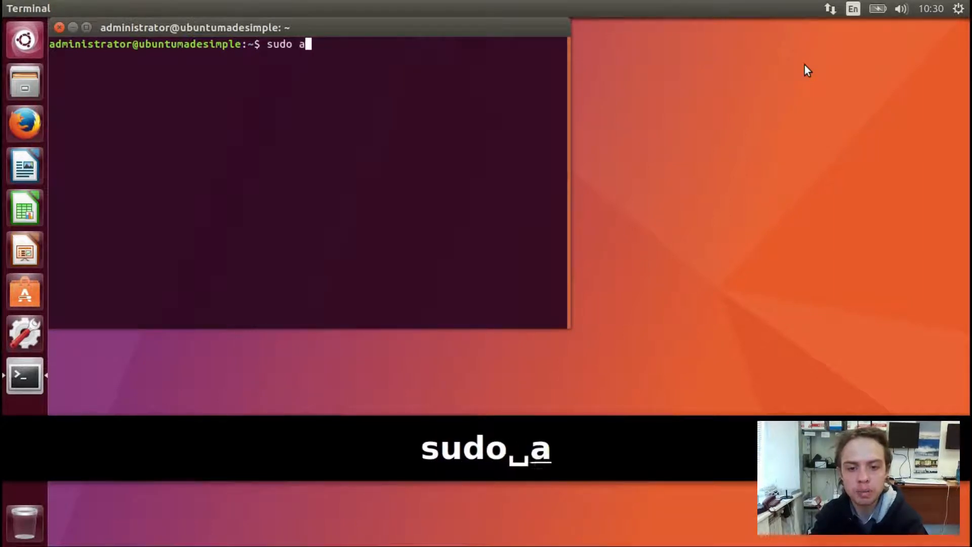
pyautogui.write('pt insts')
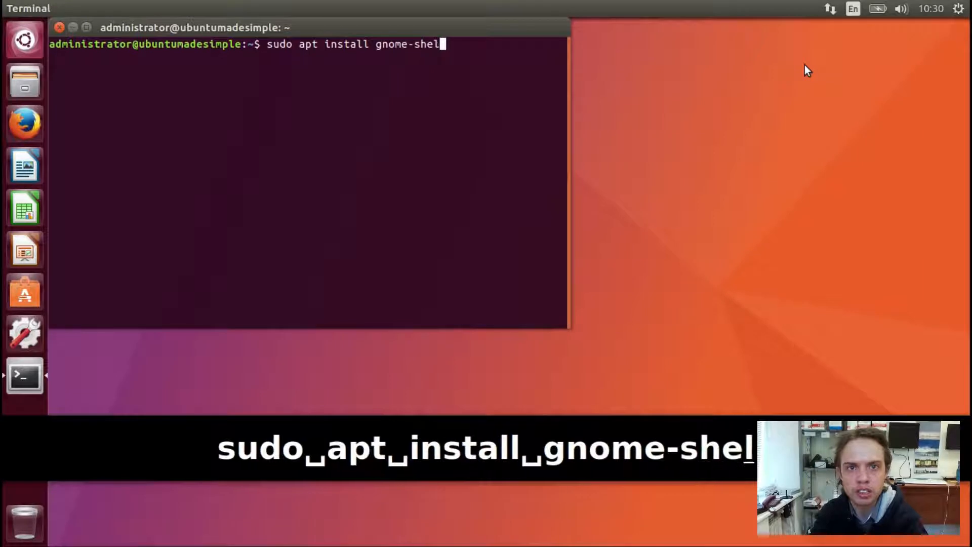
pyautogui.press('Return')
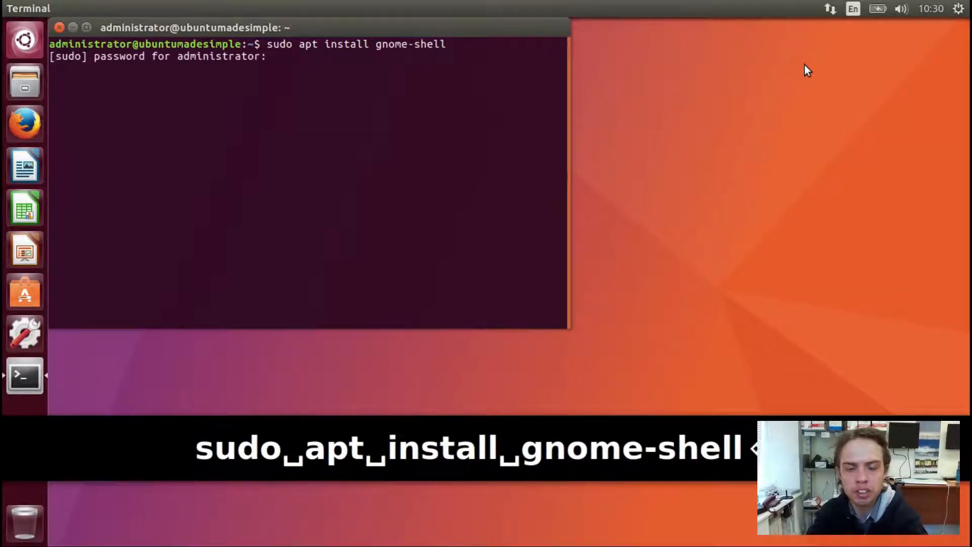
pyautogui.press('Return')
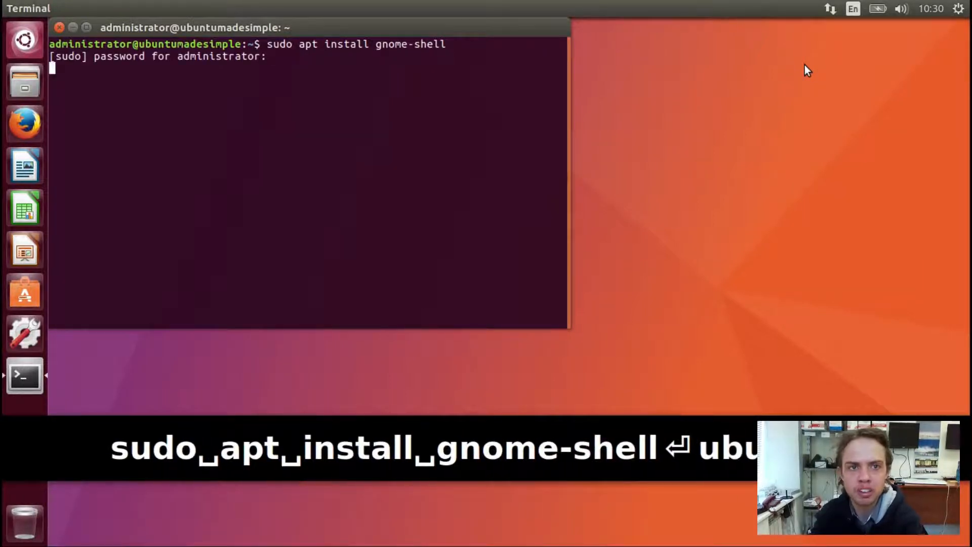
pyautogui.press('Return')
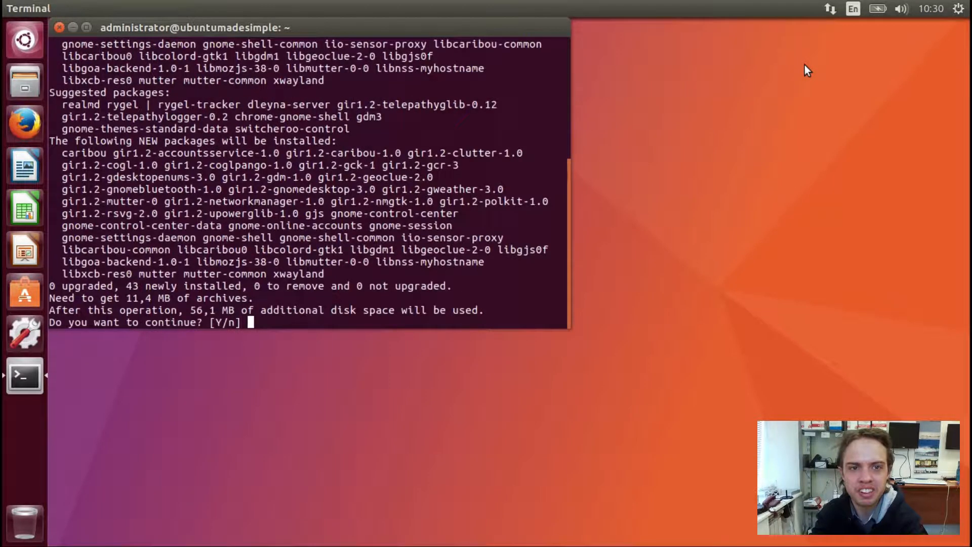
pyautogui.press('Return')
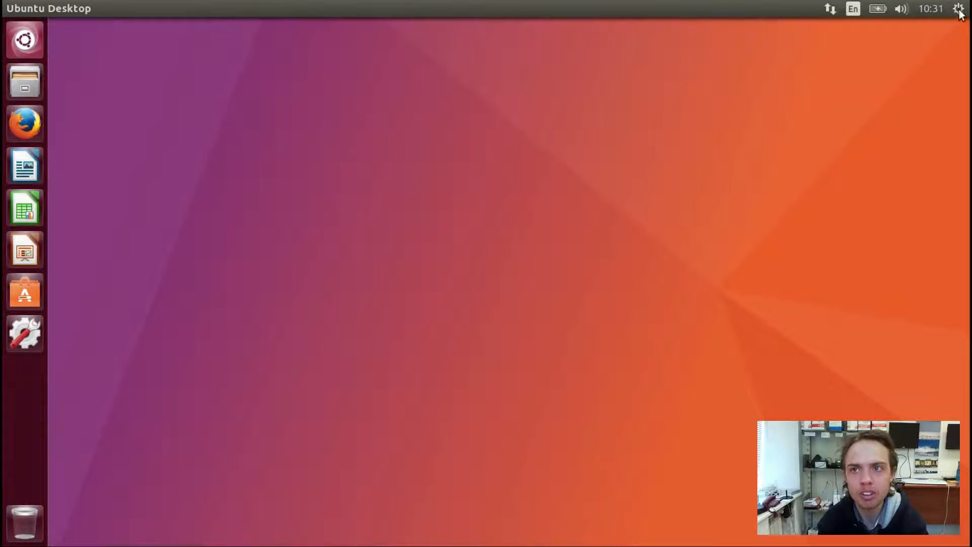
pyautogui.moveTo(847, 137)
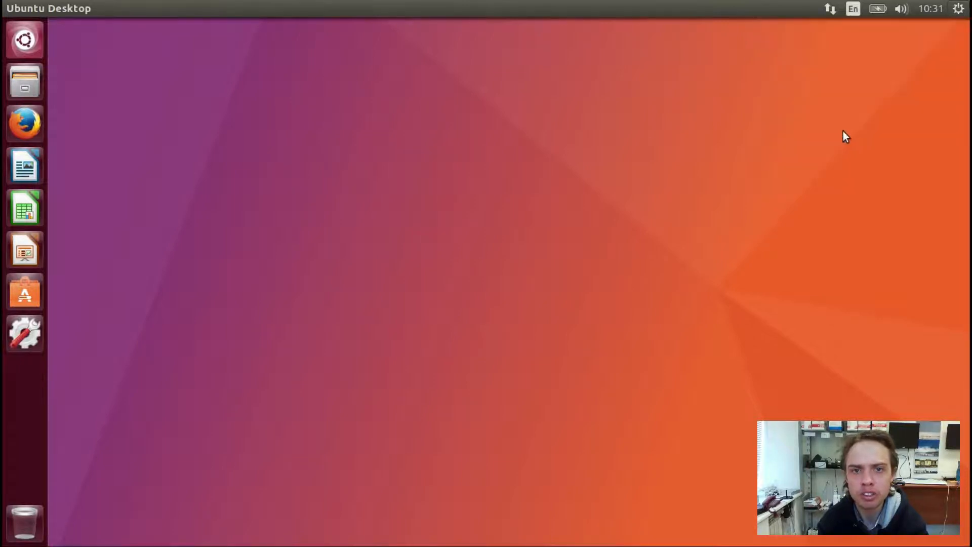
pyautogui.moveTo(575, 328)
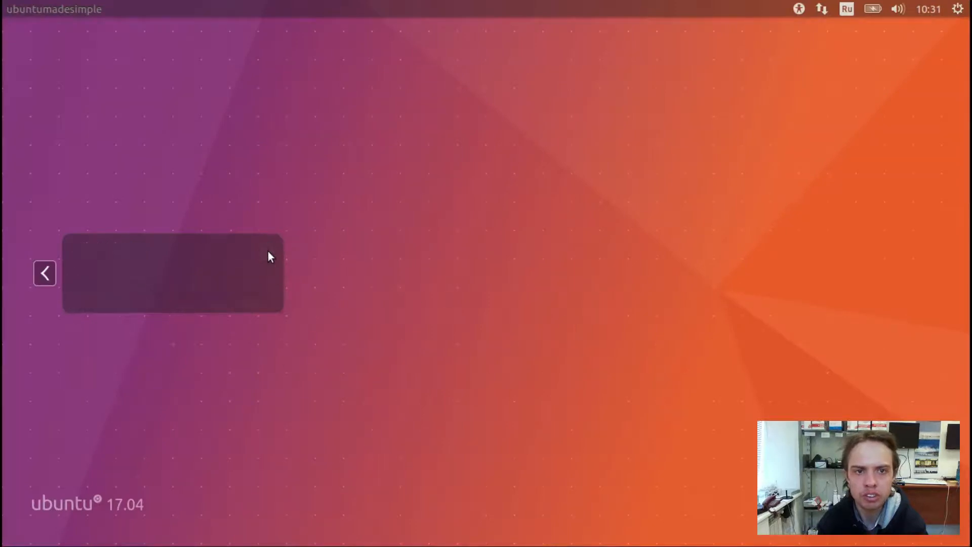
# Select the GNOME session from the desktop list and log in with the password
pyautogui.click(172, 273)
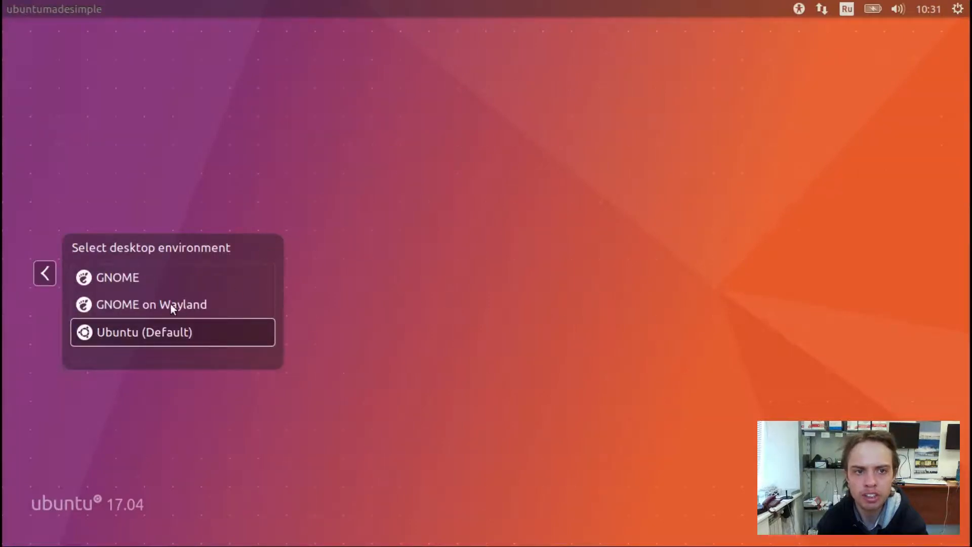
pyautogui.moveTo(134, 279)
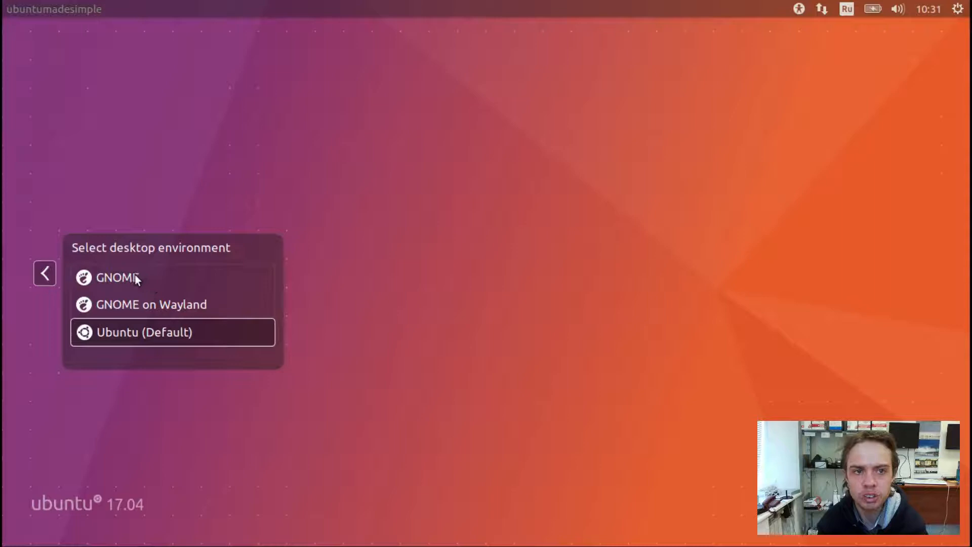
pyautogui.moveTo(138, 308)
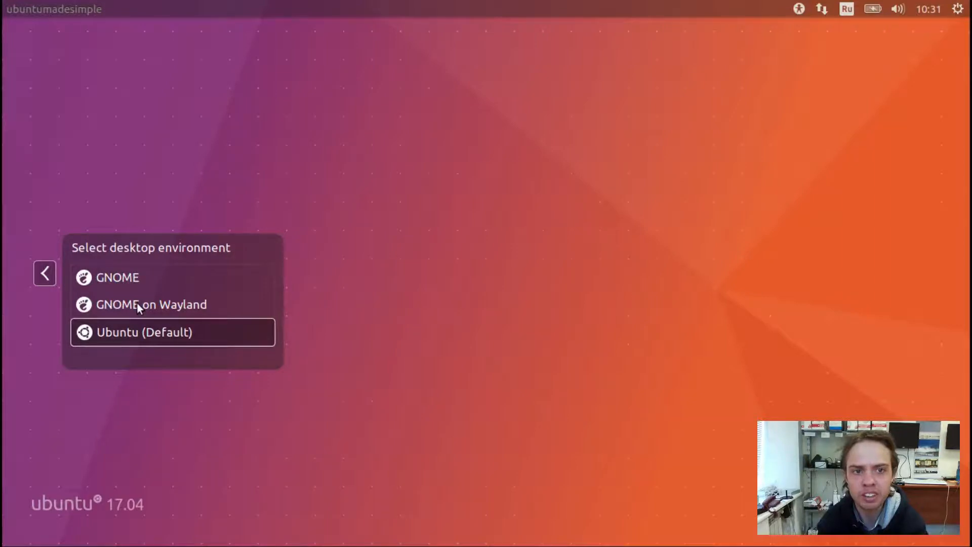
pyautogui.click(145, 332)
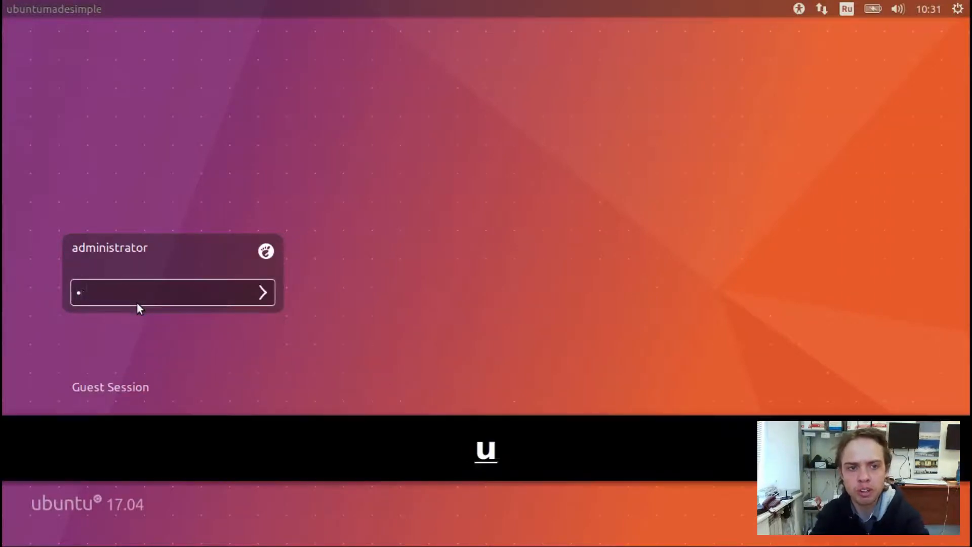
pyautogui.press('Return')
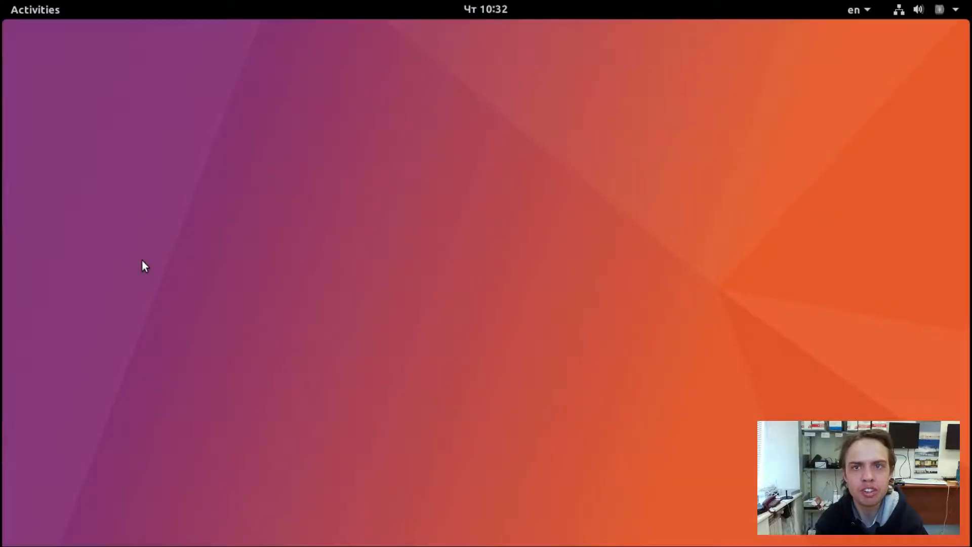
pyautogui.moveTo(41, 47)
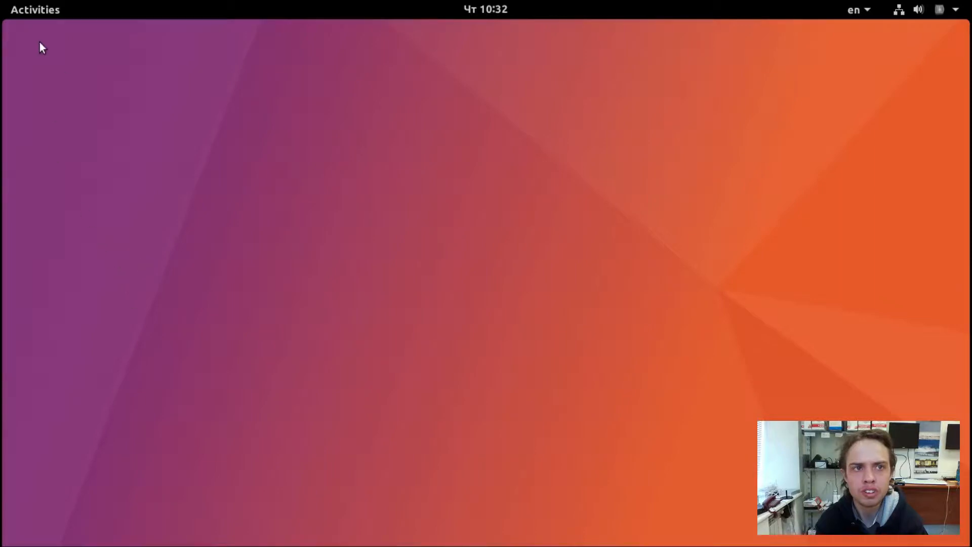
# Look through the Activities overview, calendar and 'en' keyboard layout list, then dismiss them
pyautogui.click(35, 9)
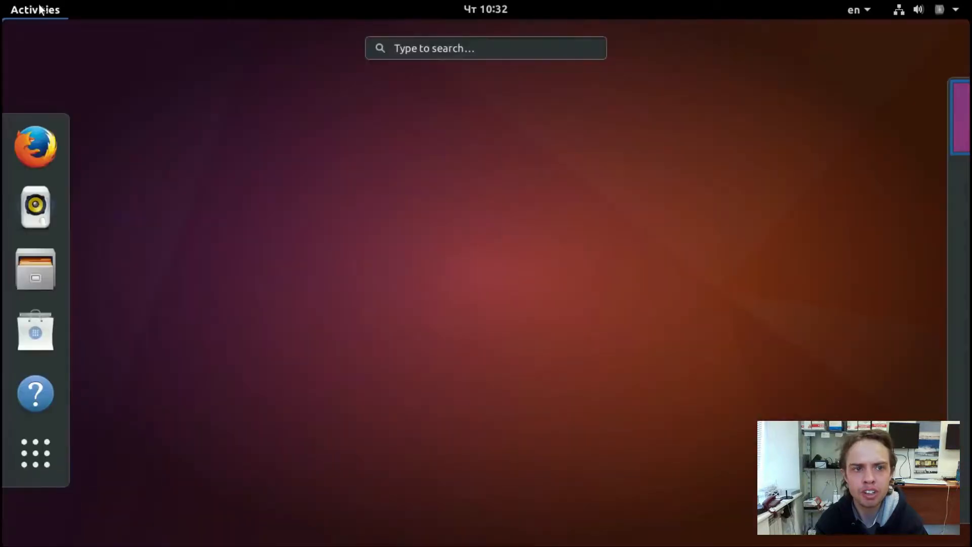
pyautogui.moveTo(230, 6)
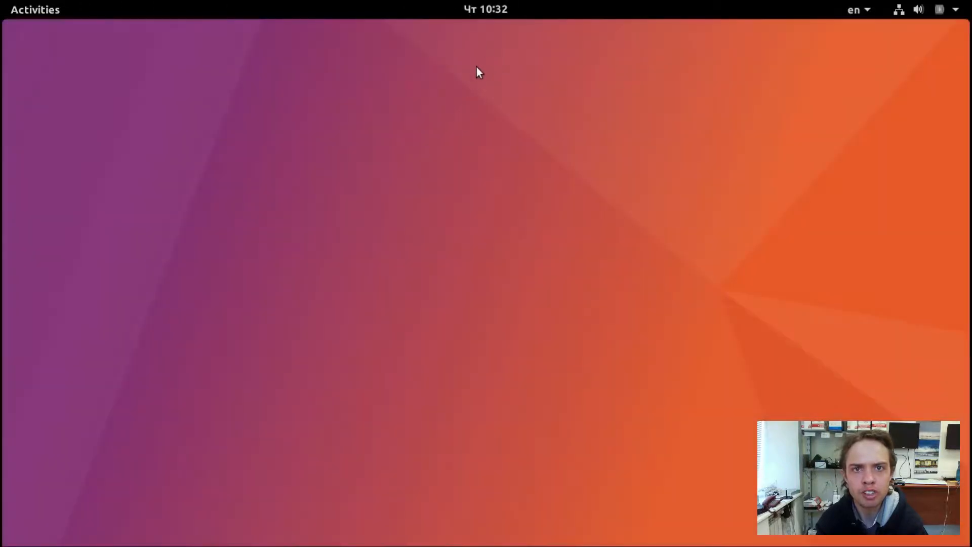
pyautogui.click(486, 9)
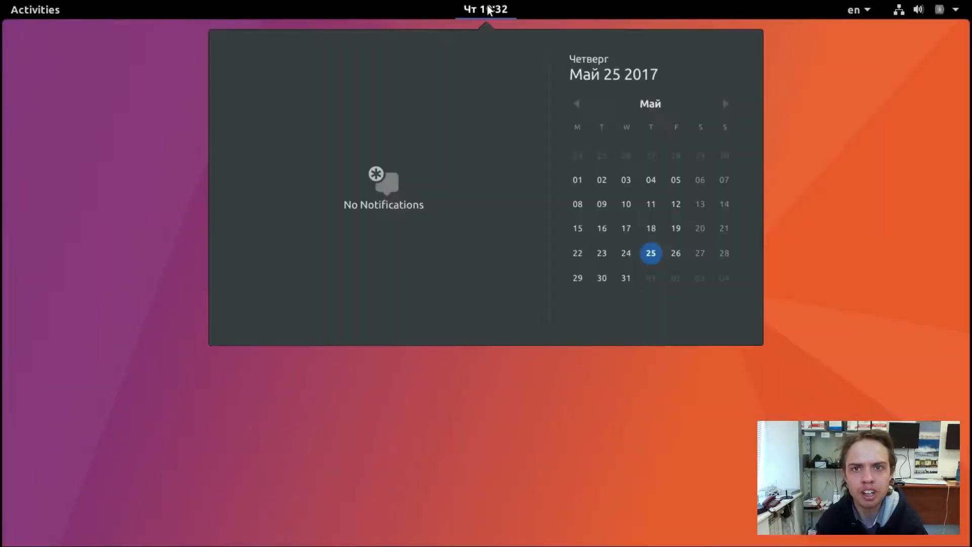
pyautogui.click(854, 9)
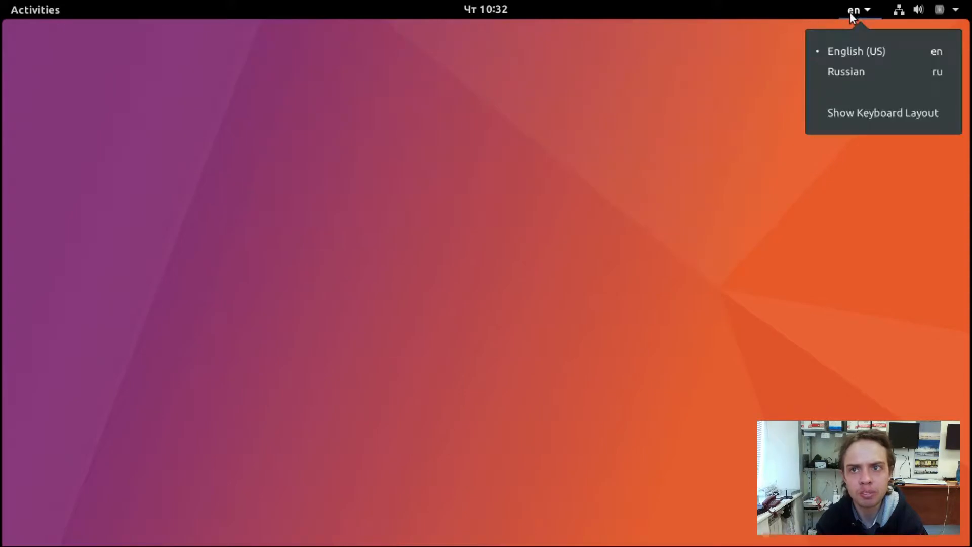
pyautogui.click(626, 43)
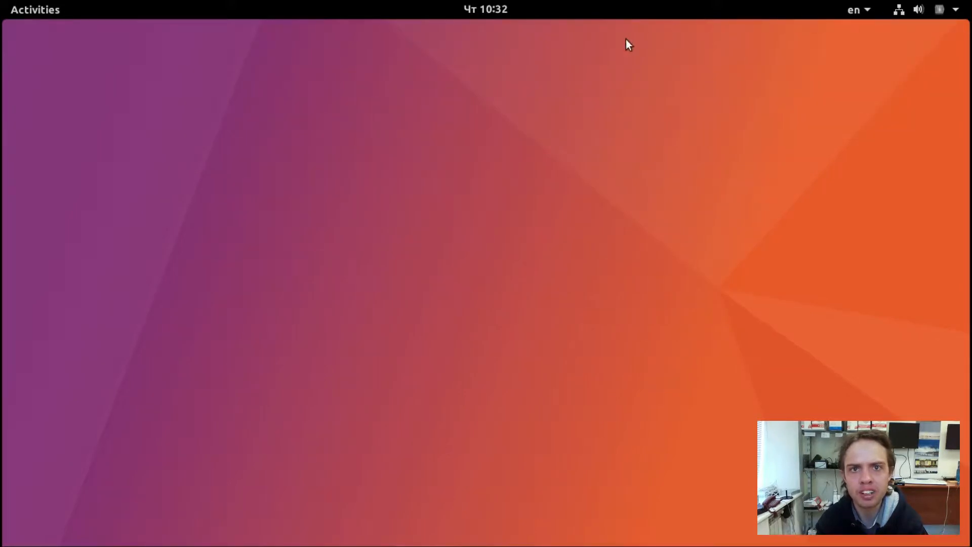
pyautogui.moveTo(517, 13)
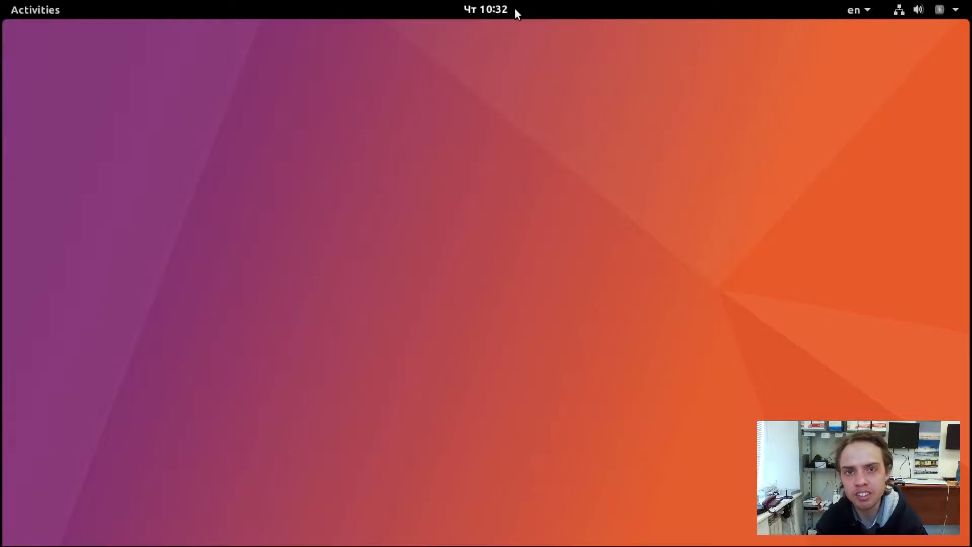
pyautogui.moveTo(954, 16)
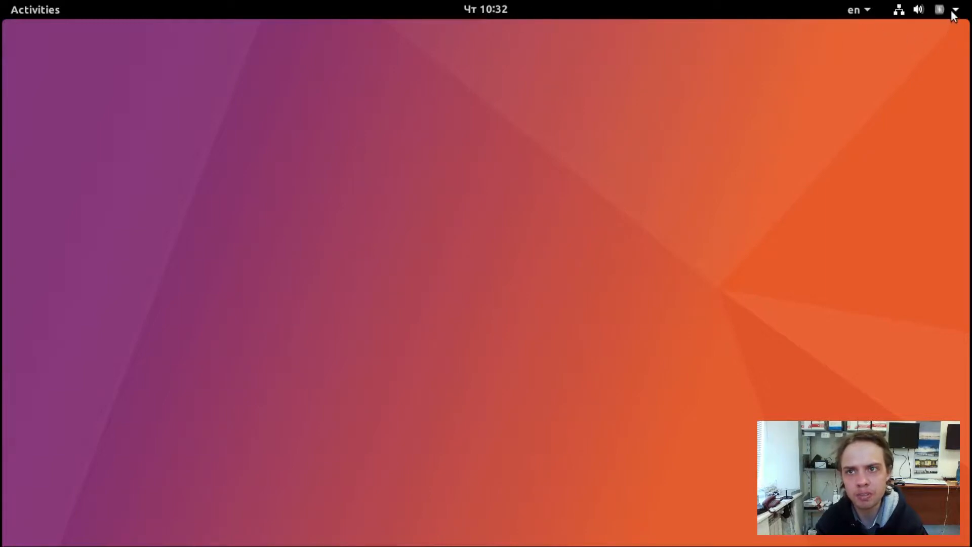
# Launch Settings from the top-right system status menu
pyautogui.click(940, 9)
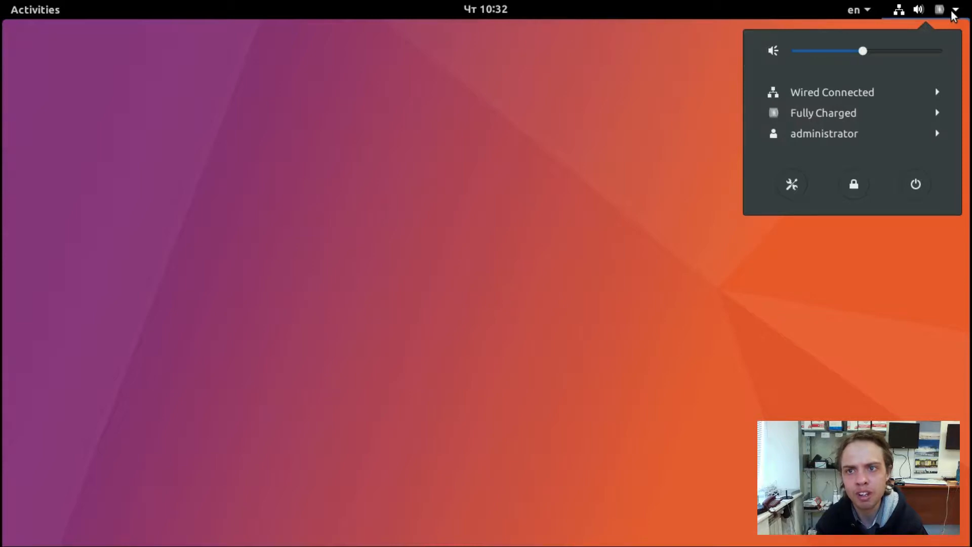
pyautogui.moveTo(645, 162)
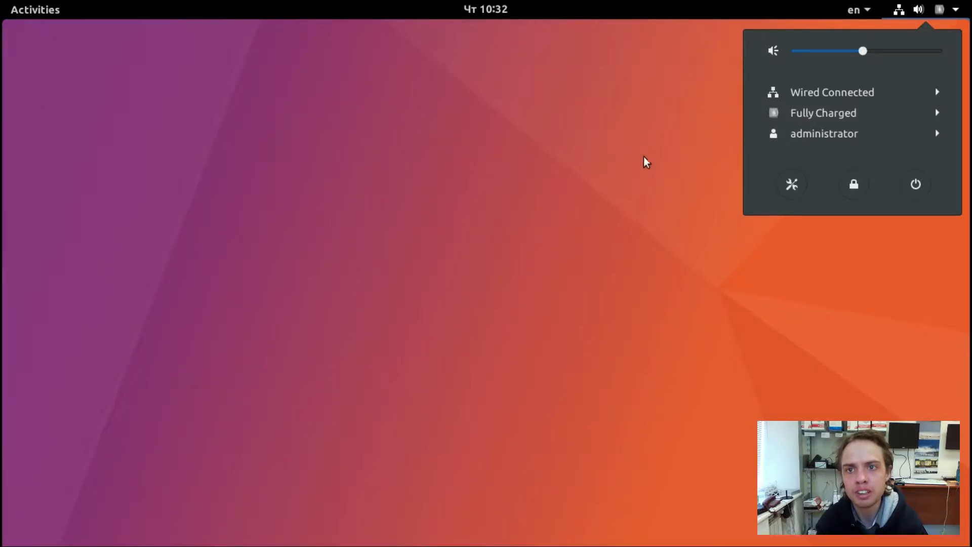
pyautogui.click(791, 185)
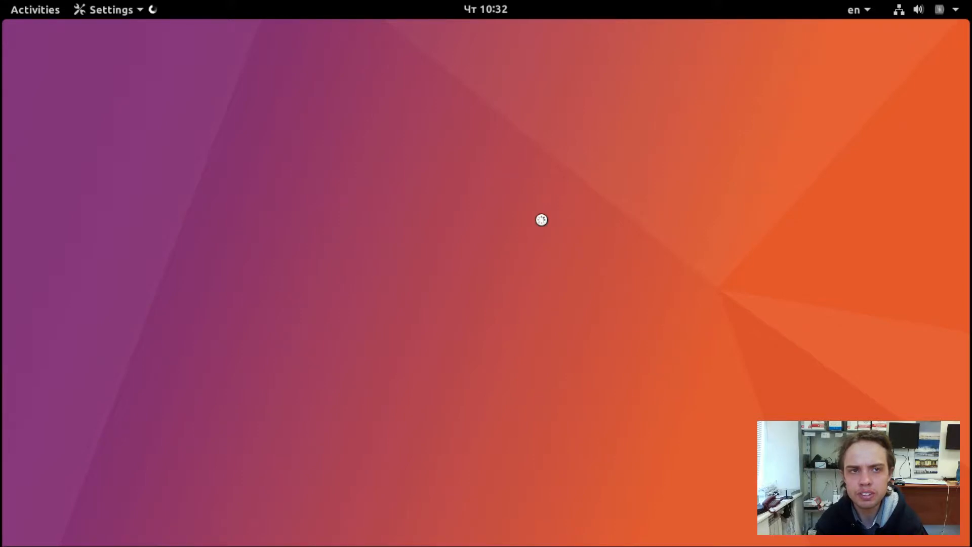
# Go to Background in Settings and bring up the wallpaper picker for the desktop
pyautogui.click(112, 10)
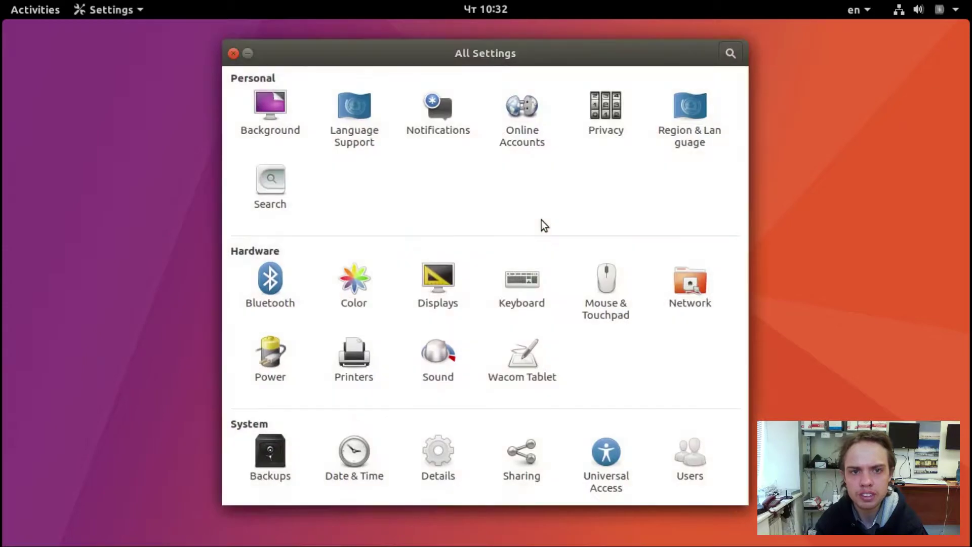
pyautogui.moveTo(269, 120)
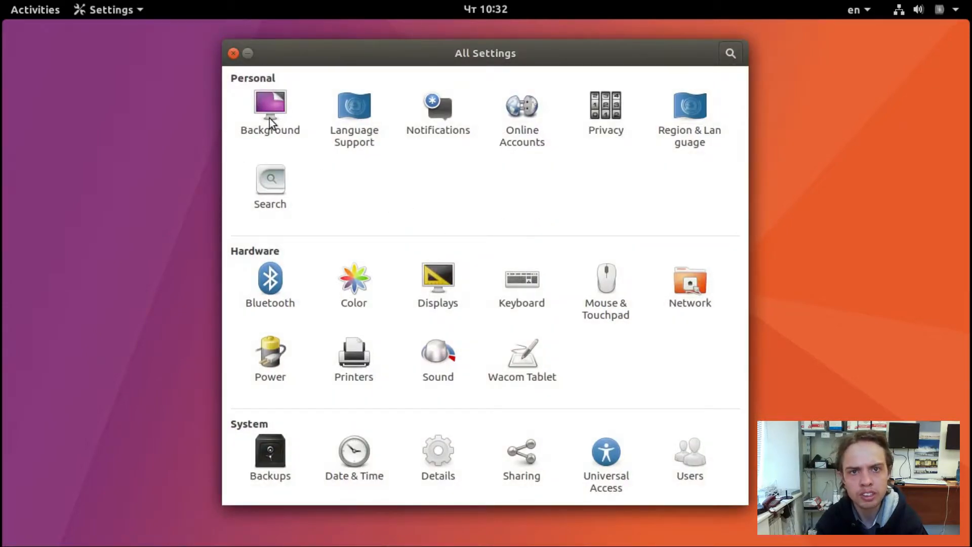
pyautogui.click(270, 111)
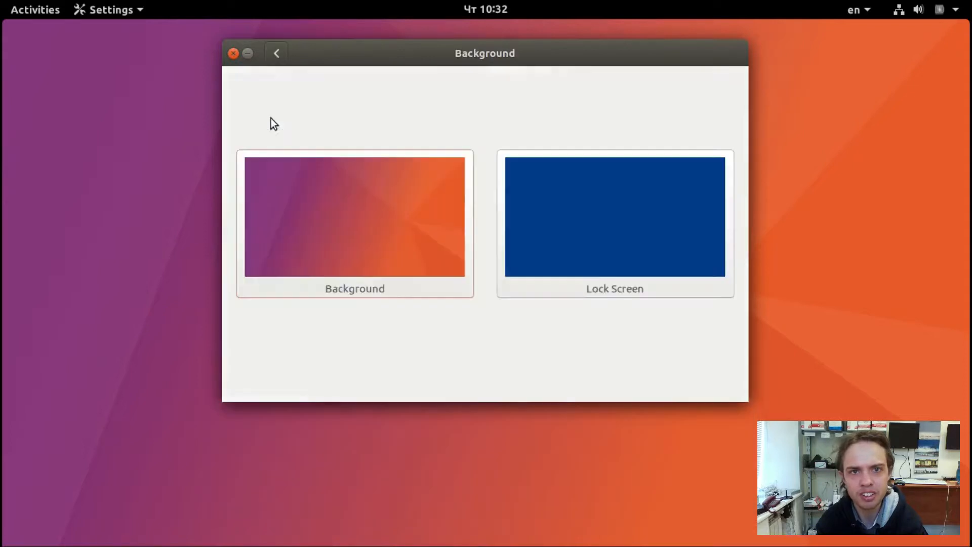
pyautogui.moveTo(362, 226)
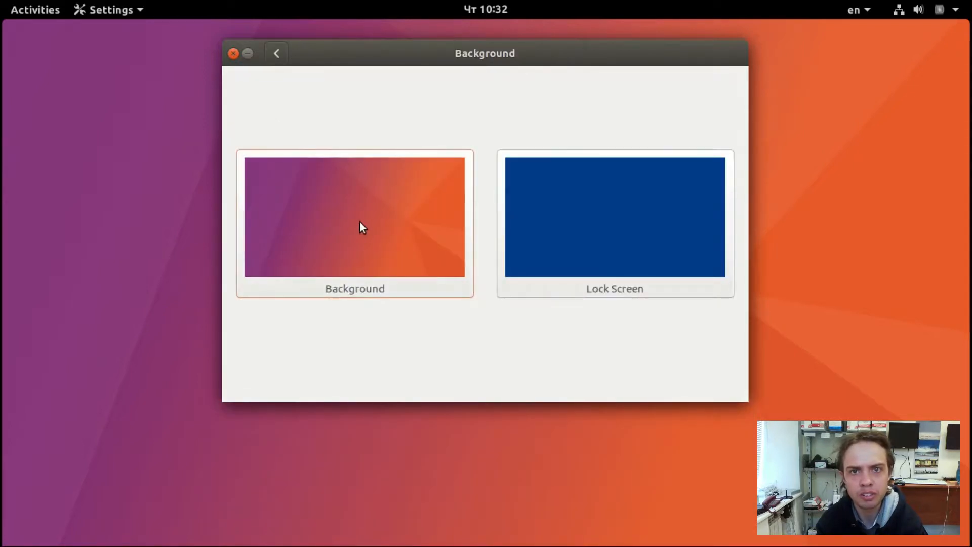
pyautogui.click(354, 217)
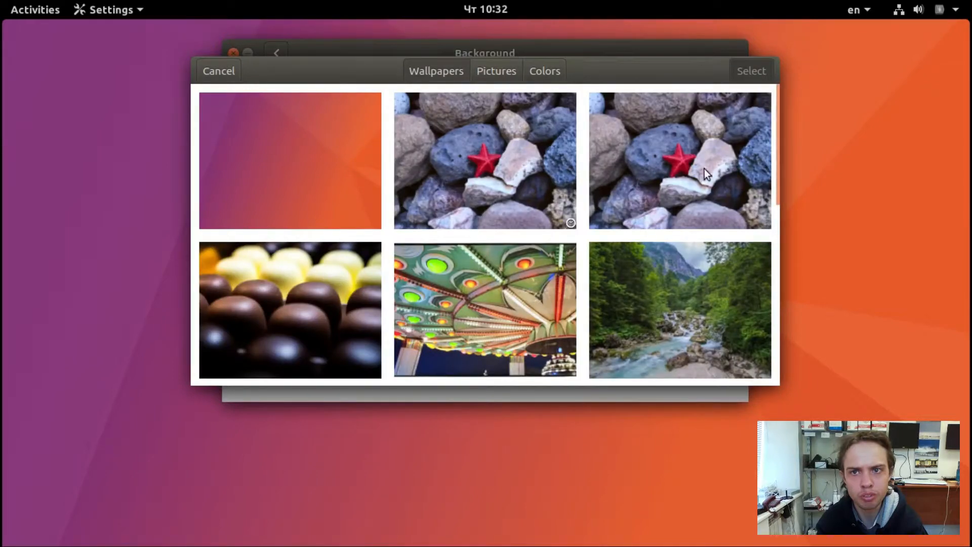
pyautogui.moveTo(777, 169)
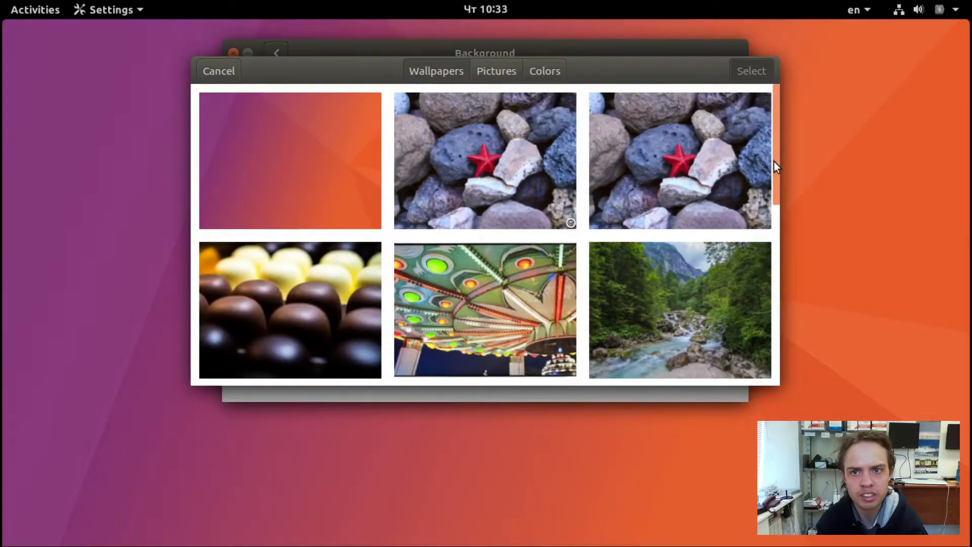
# Set the old books photo from Pictures as the desktop wallpaper and close Settings
pyautogui.scroll(-3)
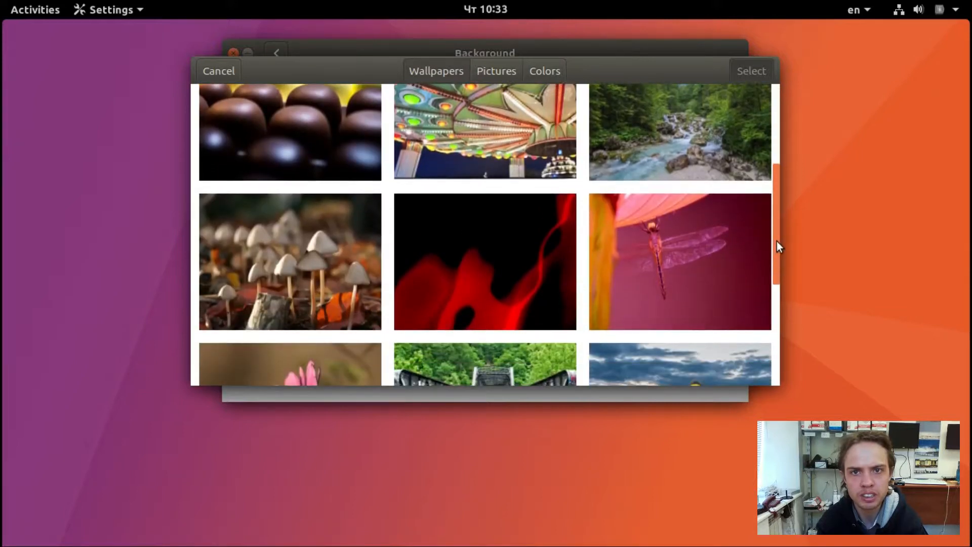
pyautogui.scroll(-3)
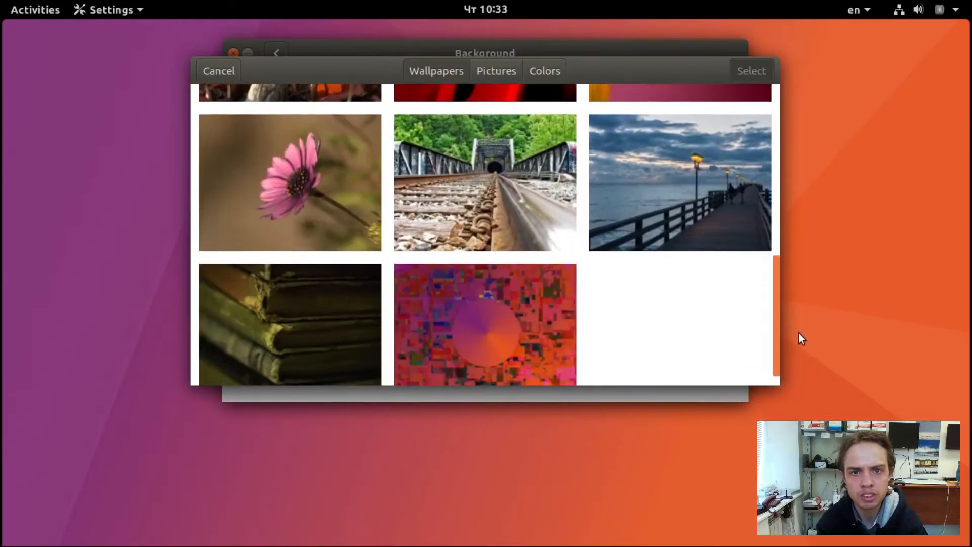
pyautogui.click(290, 312)
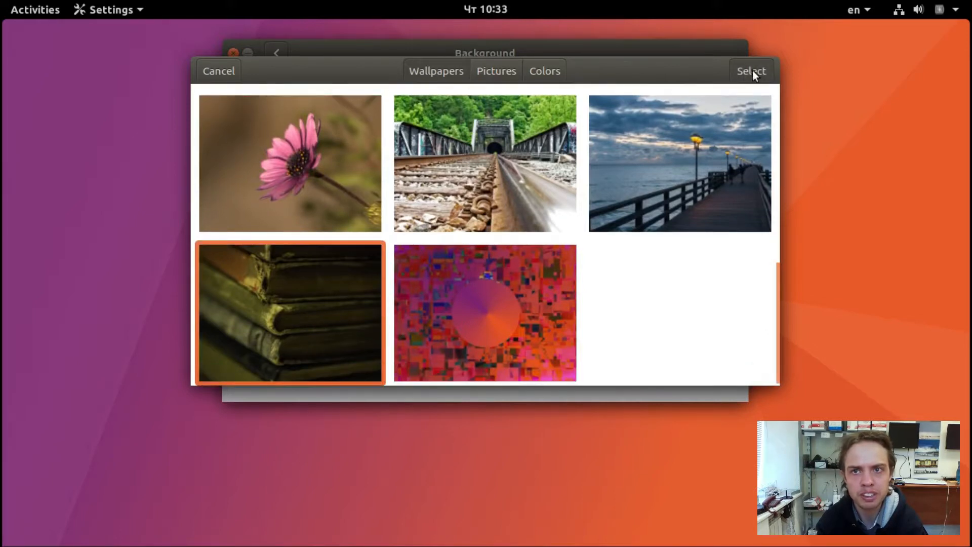
pyautogui.click(750, 71)
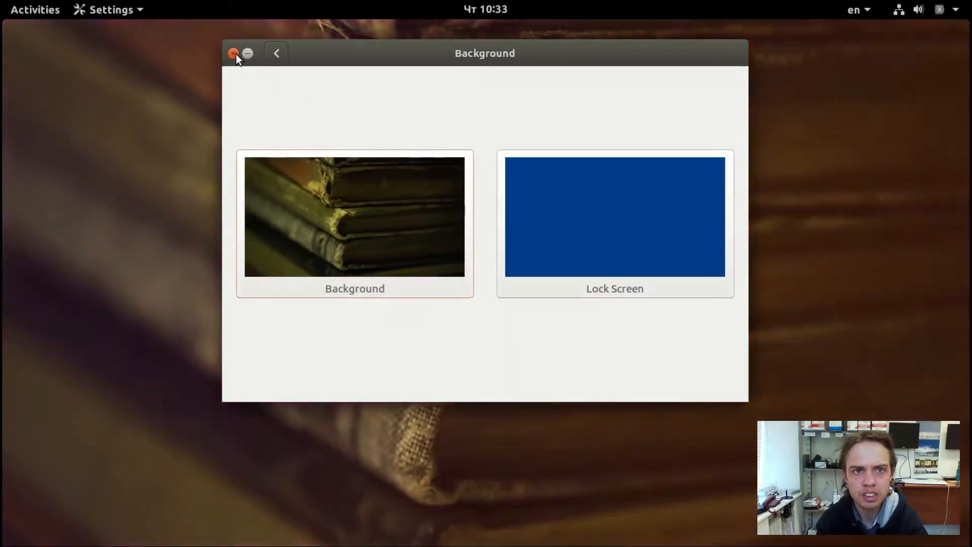
pyautogui.click(233, 52)
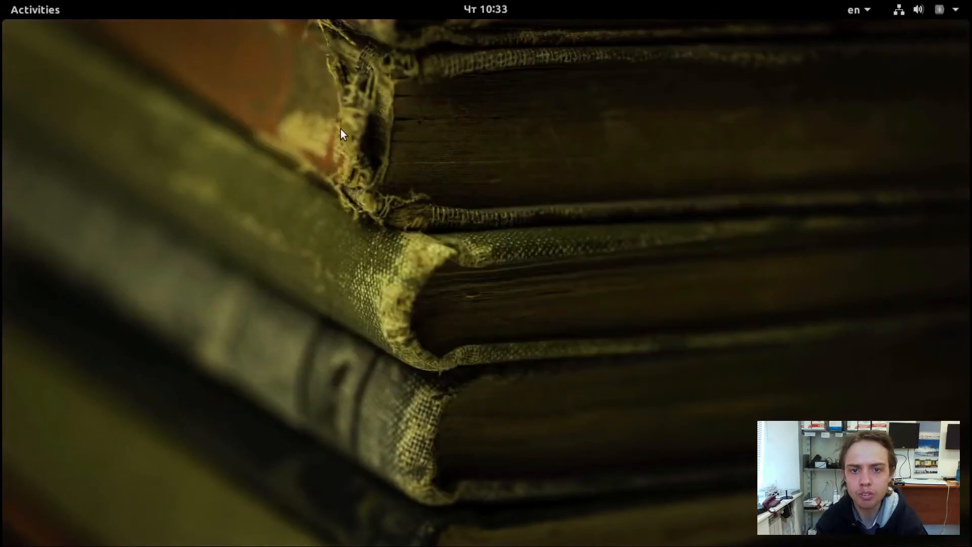
pyautogui.moveTo(400, 160)
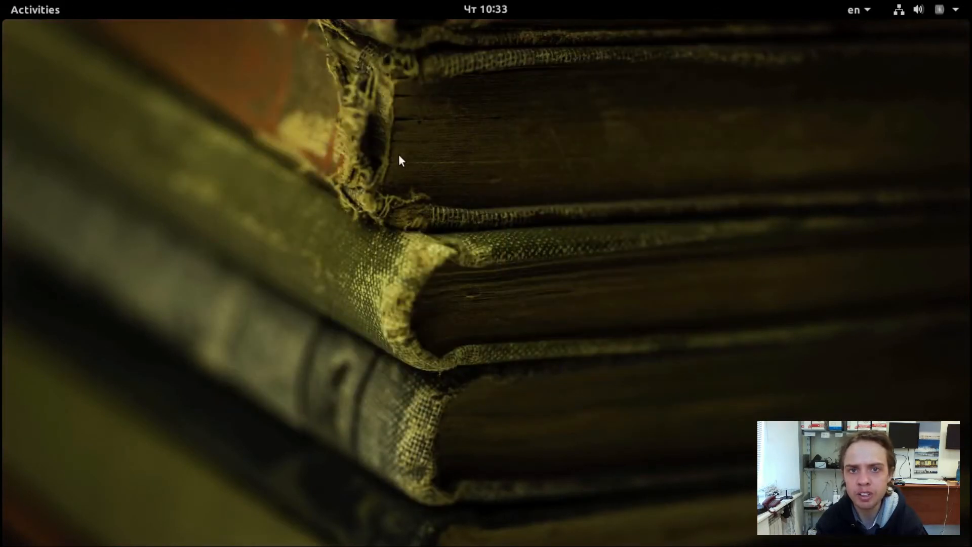